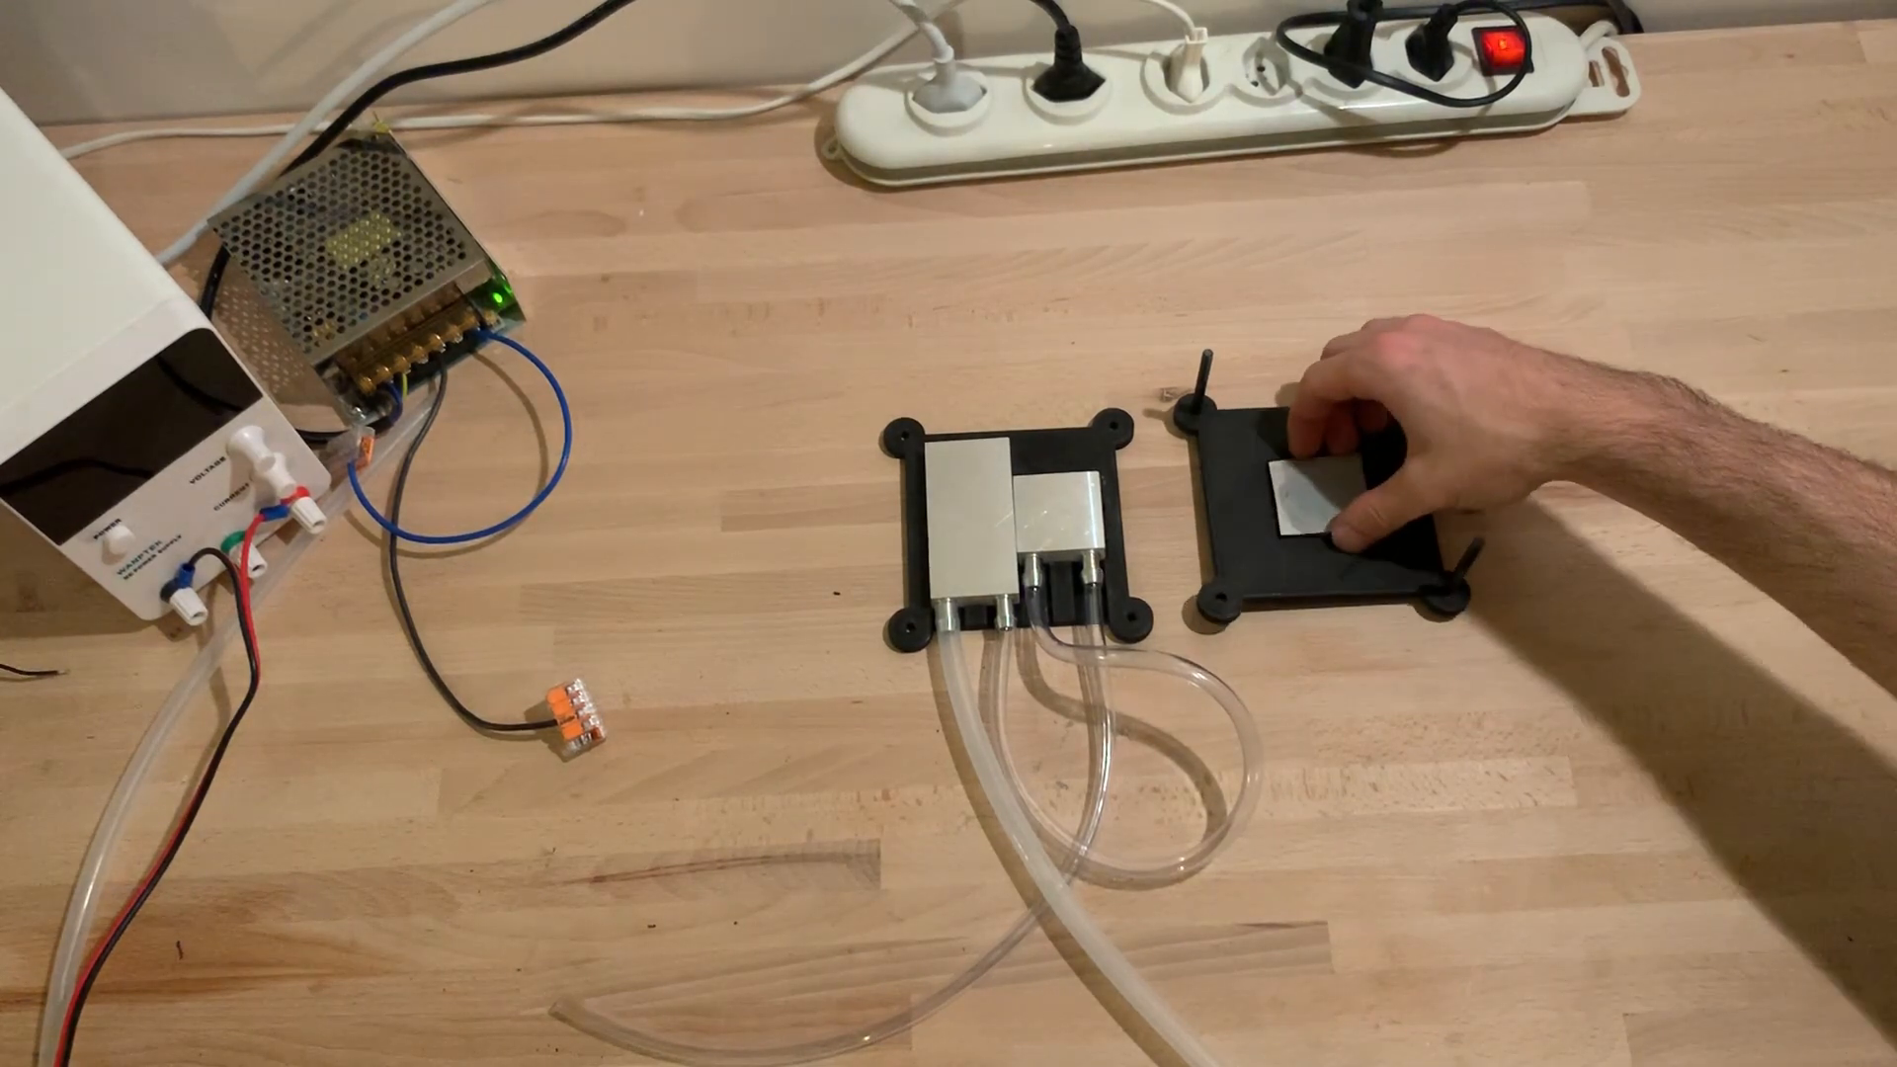
- Slide the black mounting plate with the grey thermal pad up and right on the desk
{"action": "left_click_drag", "start_coordinate": [1331, 485], "coordinate": [1391, 399]}
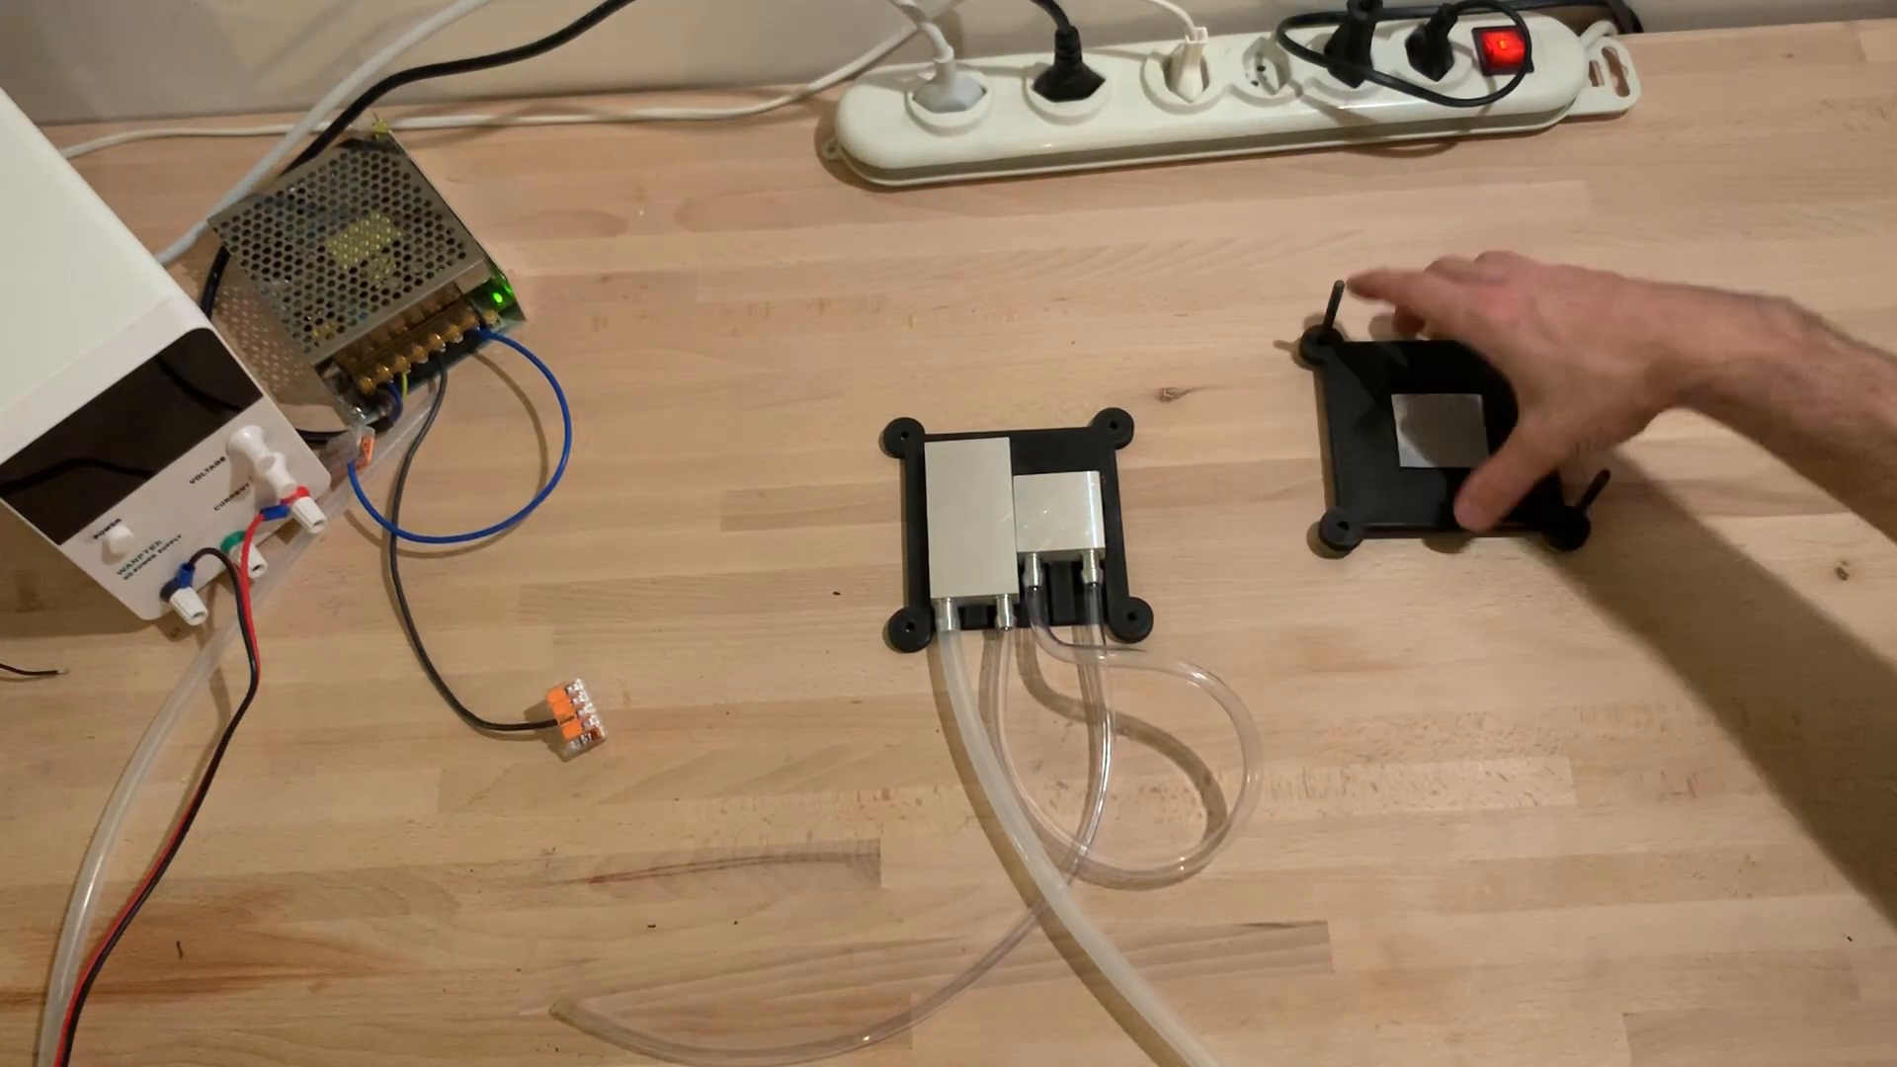